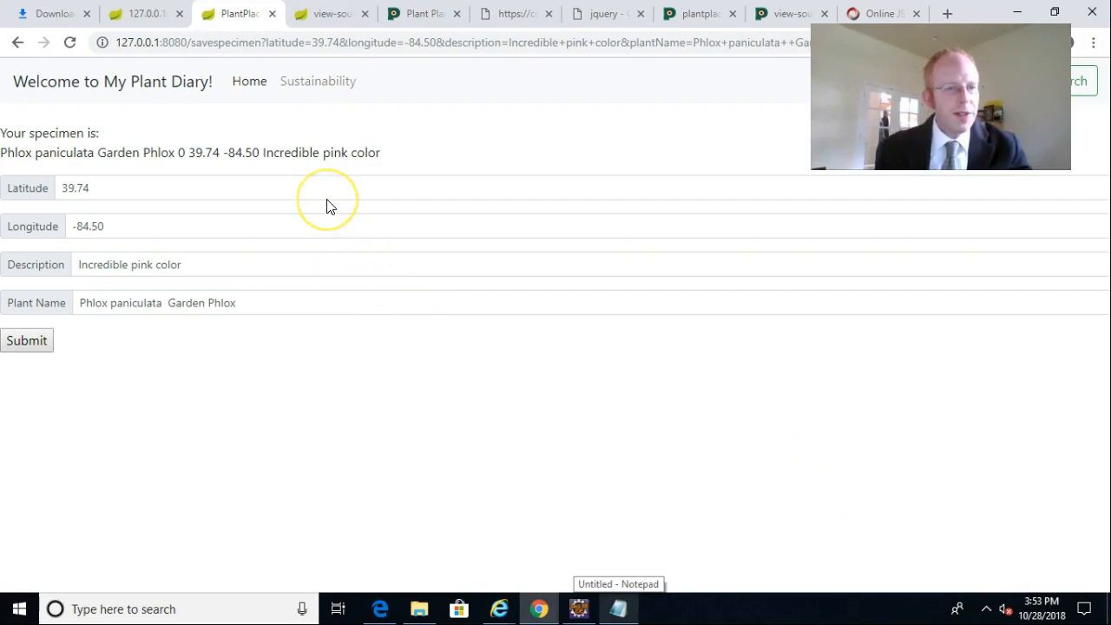
pyautogui.moveTo(424, 195)
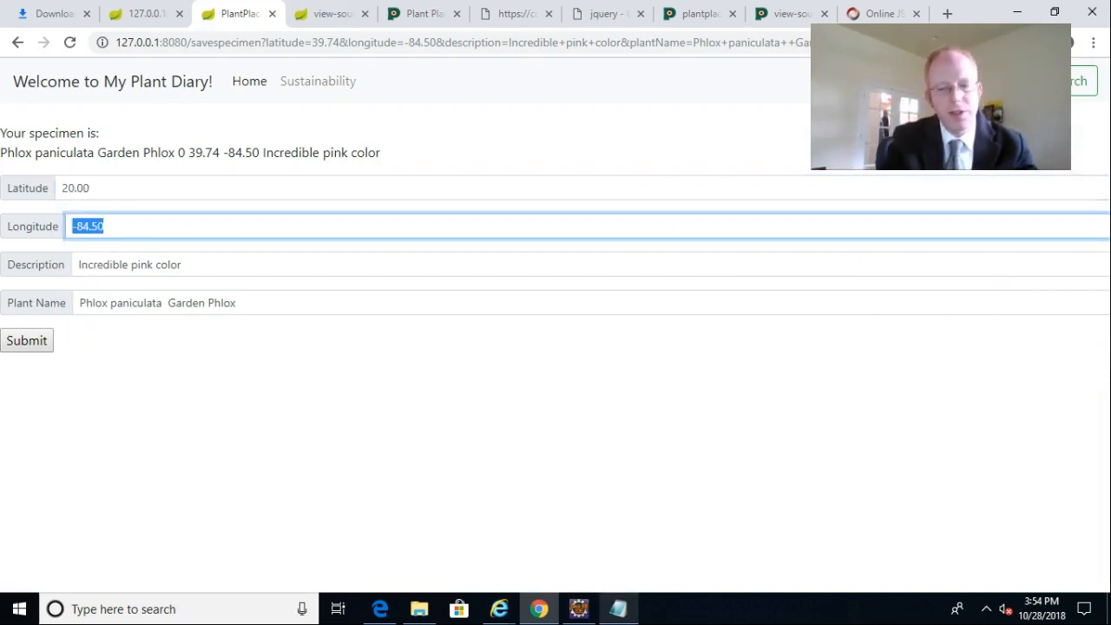
# Step: Enter latitude 20.00 and longitude -90.01, then pick Aster tataricus 'Jindai' from the plant suggestions
pyautogui.write('90.0')
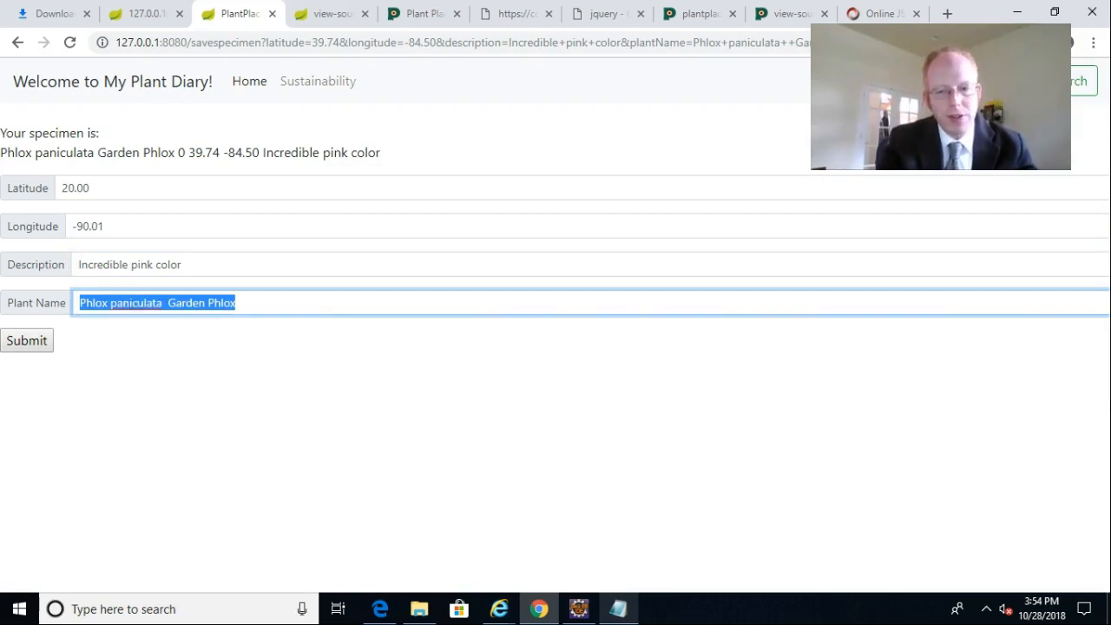
pyautogui.press('Delete')
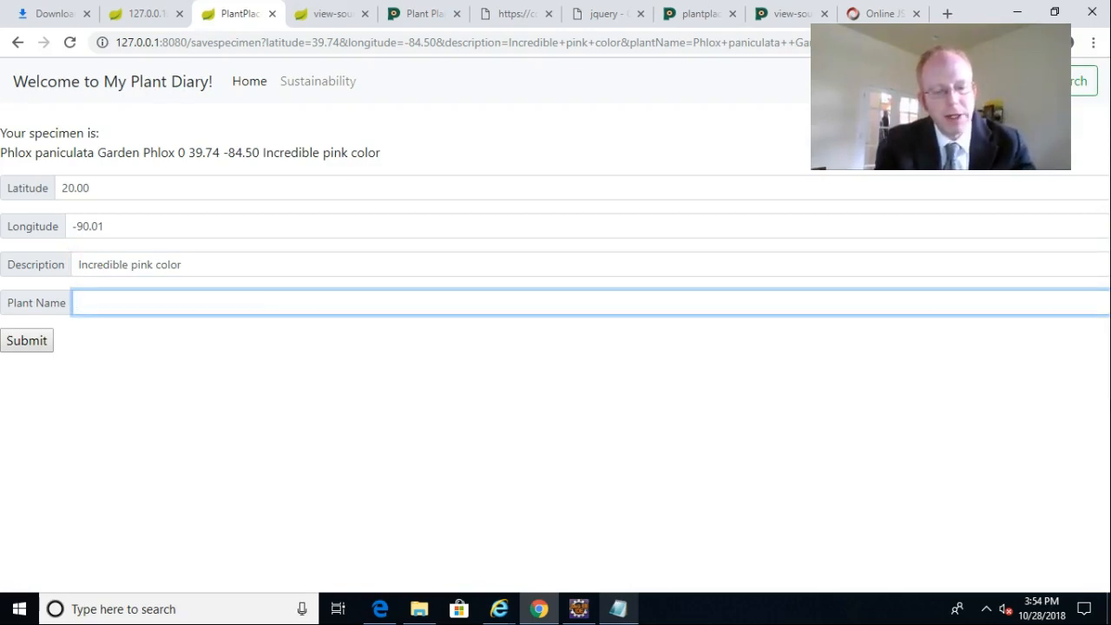
pyautogui.write('Dai')
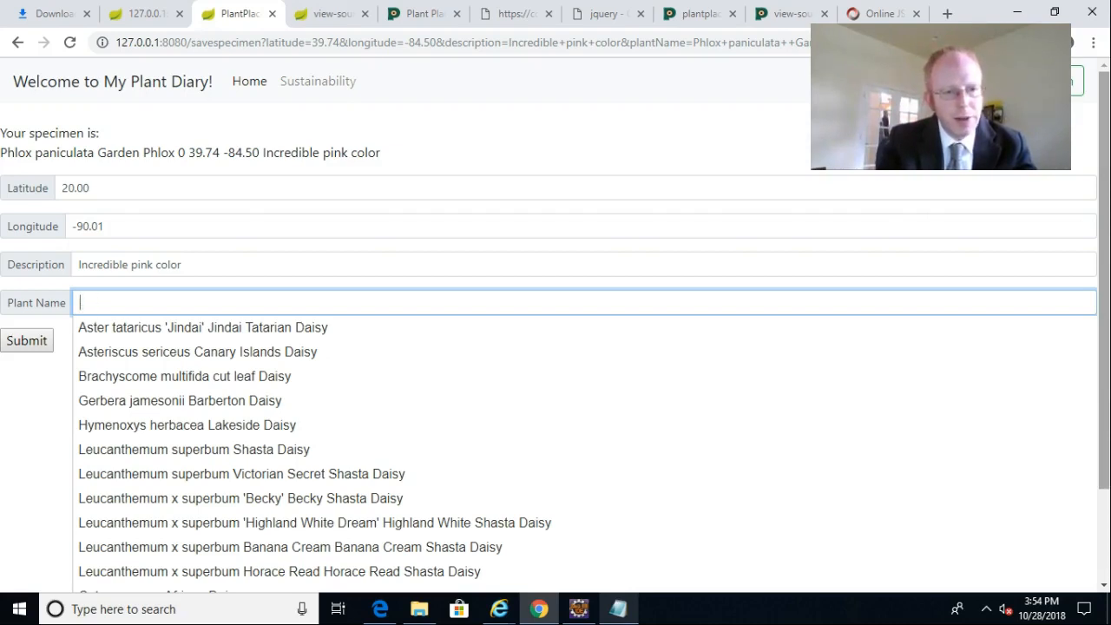
pyautogui.write('Tatarian')
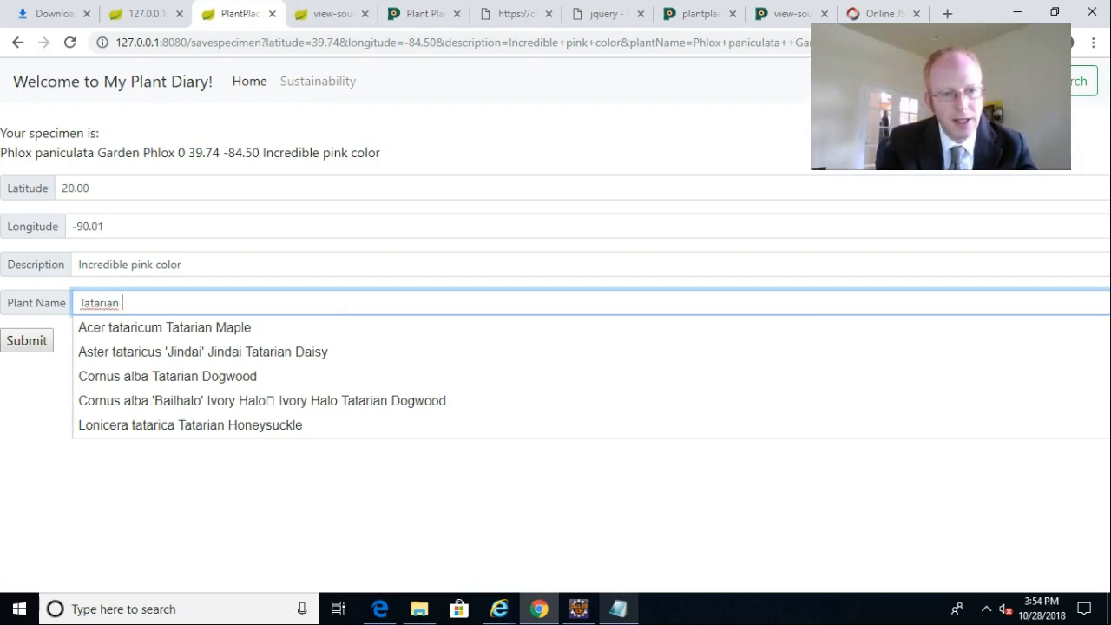
pyautogui.write('D')
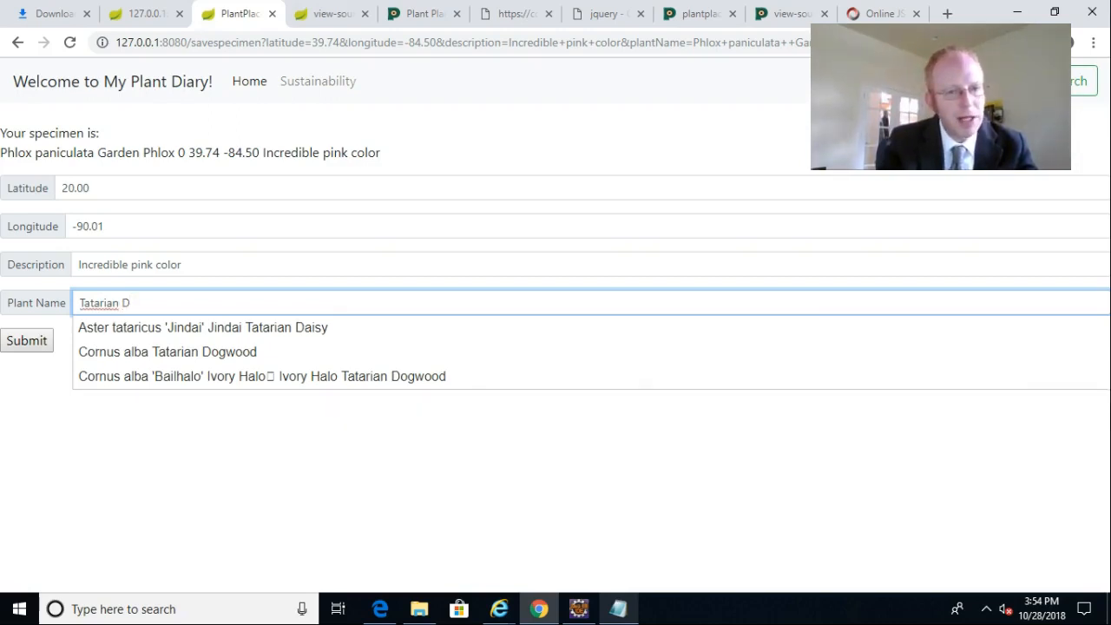
pyautogui.write('ais')
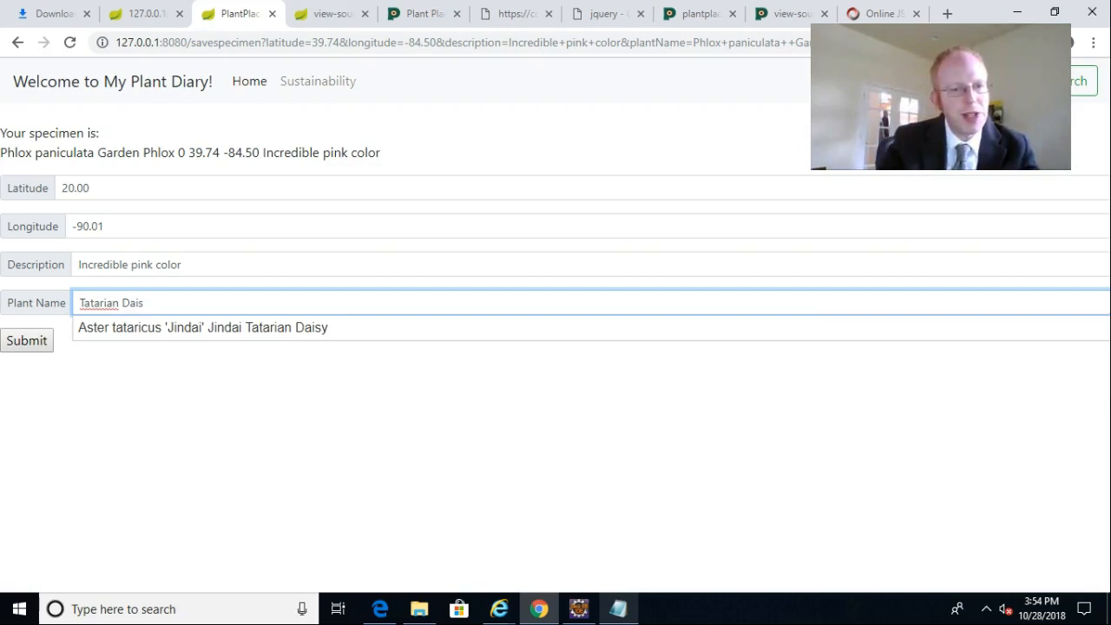
pyautogui.write('1559')
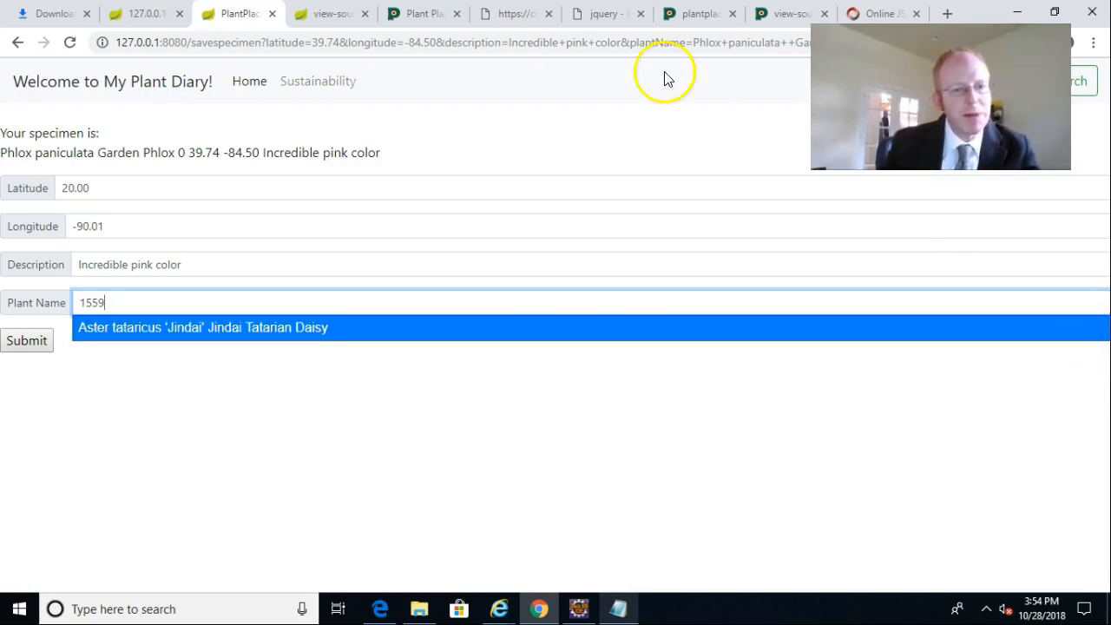
pyautogui.click(202, 328)
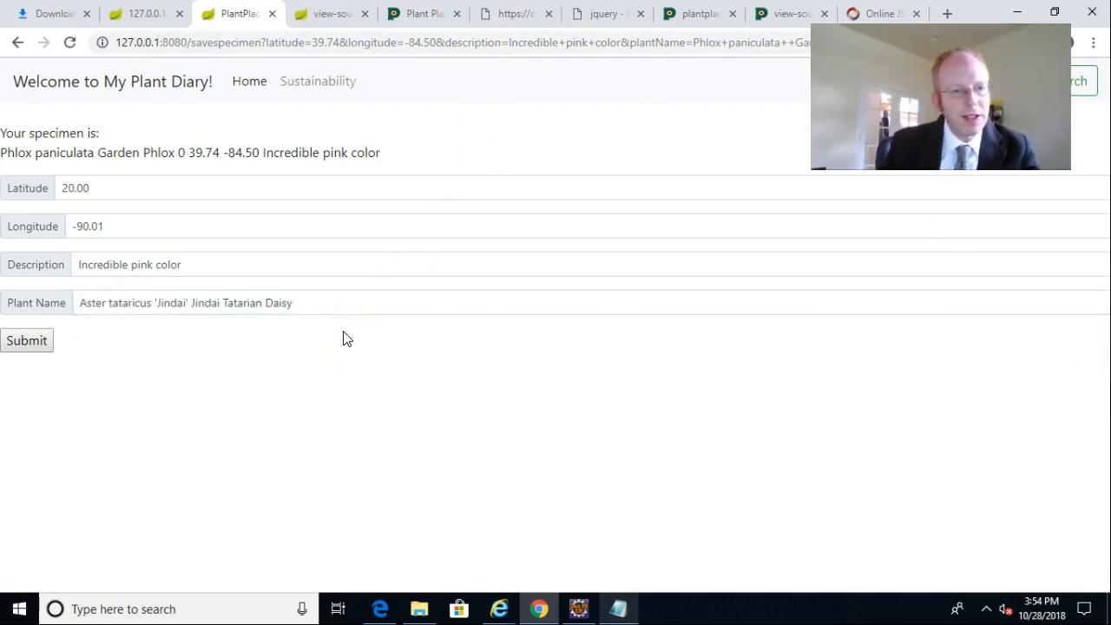
pyautogui.moveTo(232, 334)
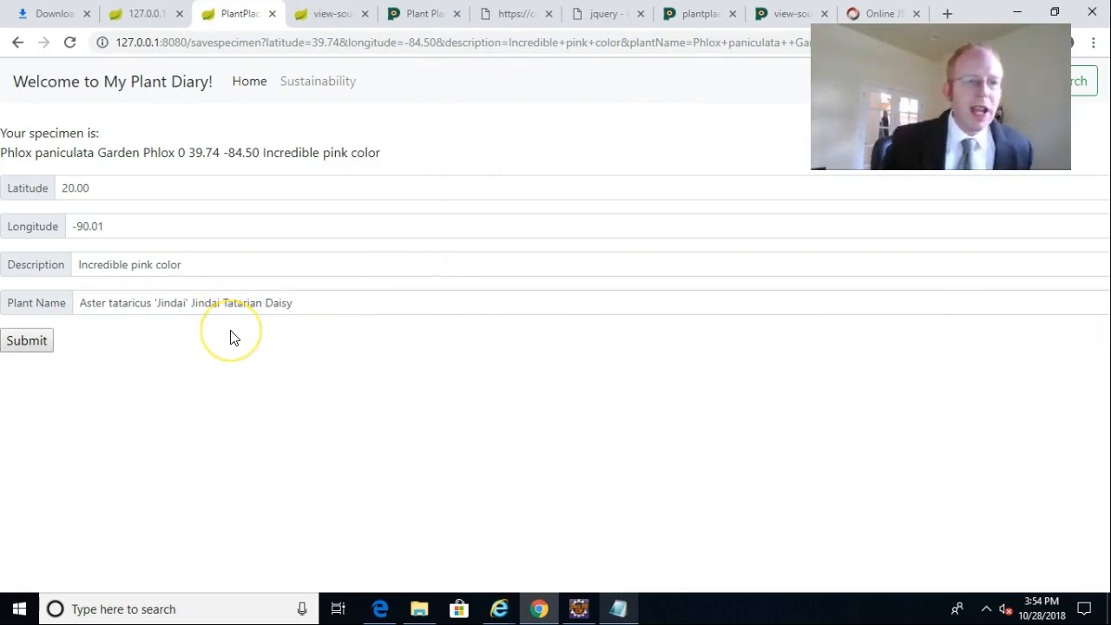
pyautogui.moveTo(233, 337)
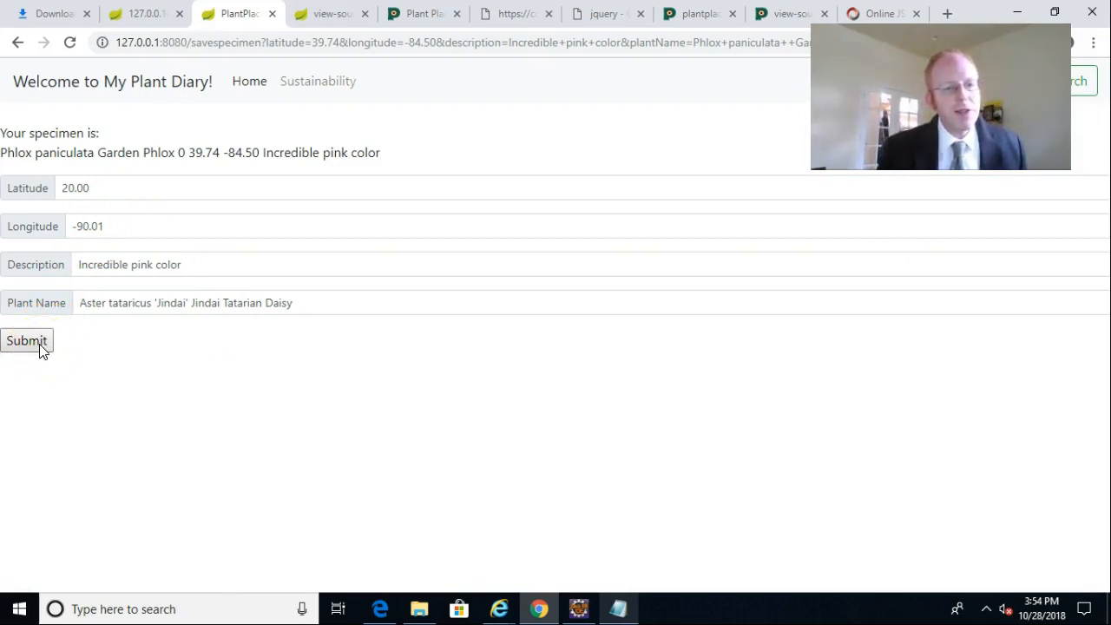
# Step: Submit the specimen and refresh phpMyAdmin's specimens table to show row 15 with plant 1559
pyautogui.click(26, 341)
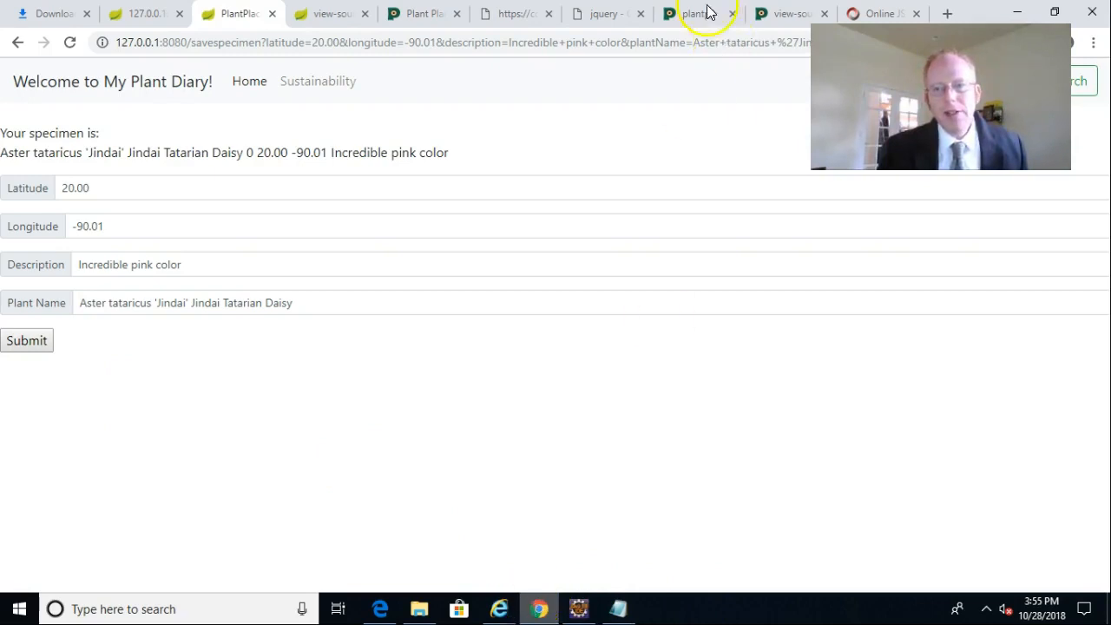
pyautogui.moveTo(533, 527)
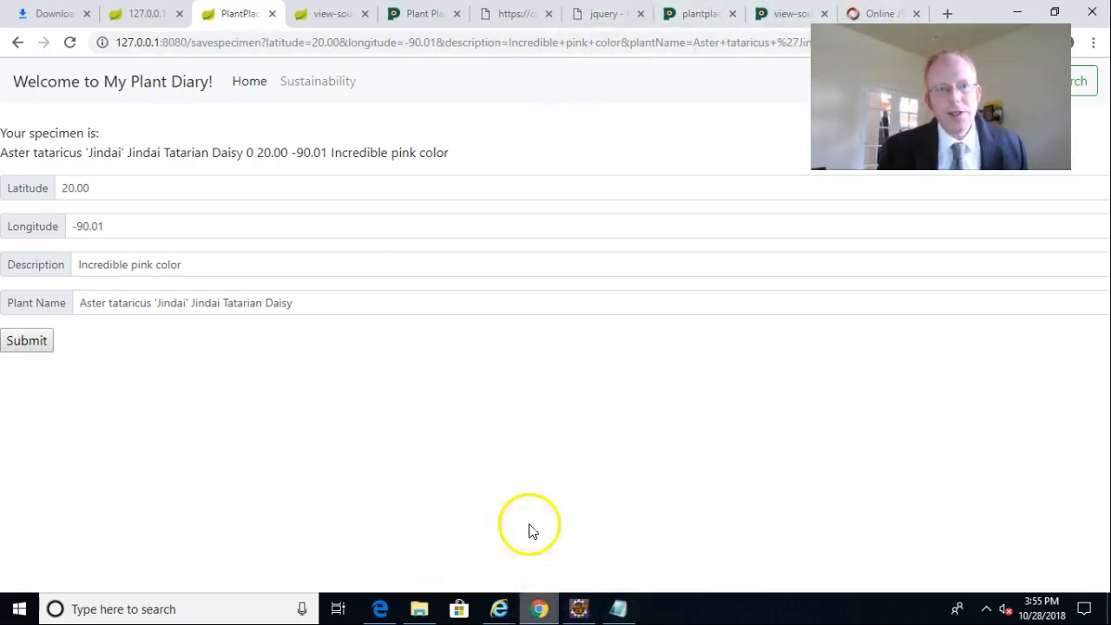
pyautogui.moveTo(499, 608)
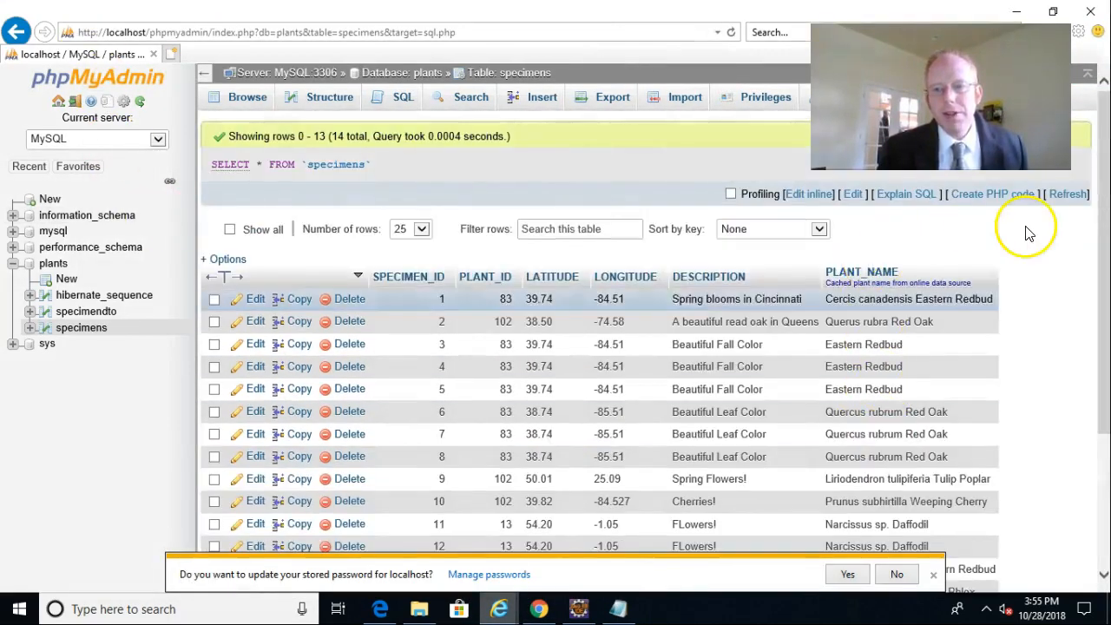
pyautogui.click(1068, 194)
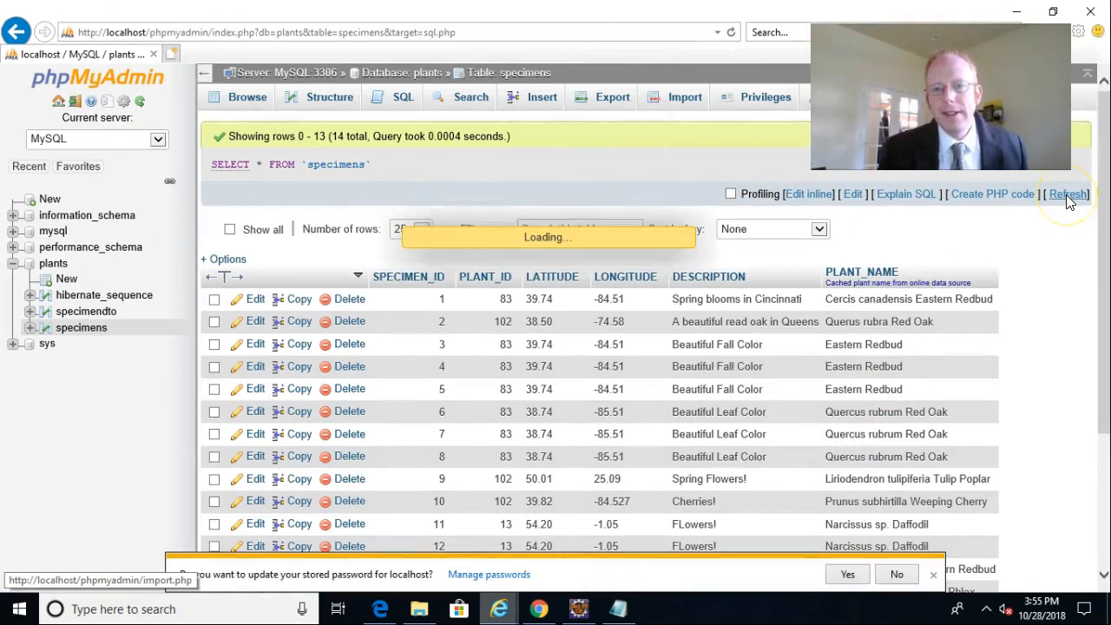
pyautogui.click(1067, 194)
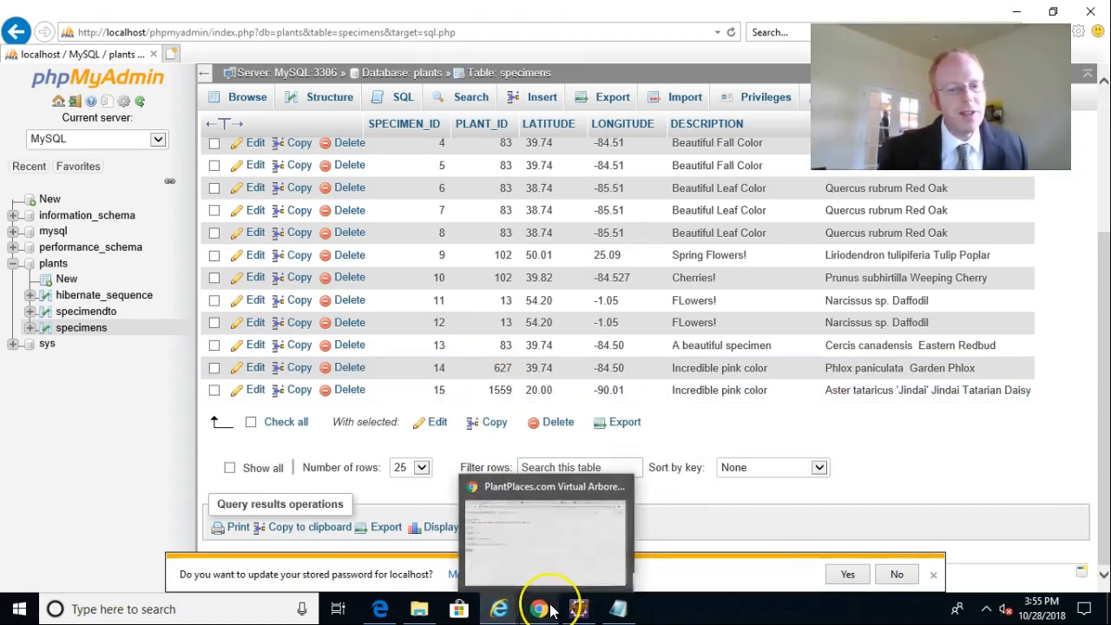
# Step: Compare the saved row with the submitted Plant Diary page, then view the Redbud JSON tab
pyautogui.click(539, 609)
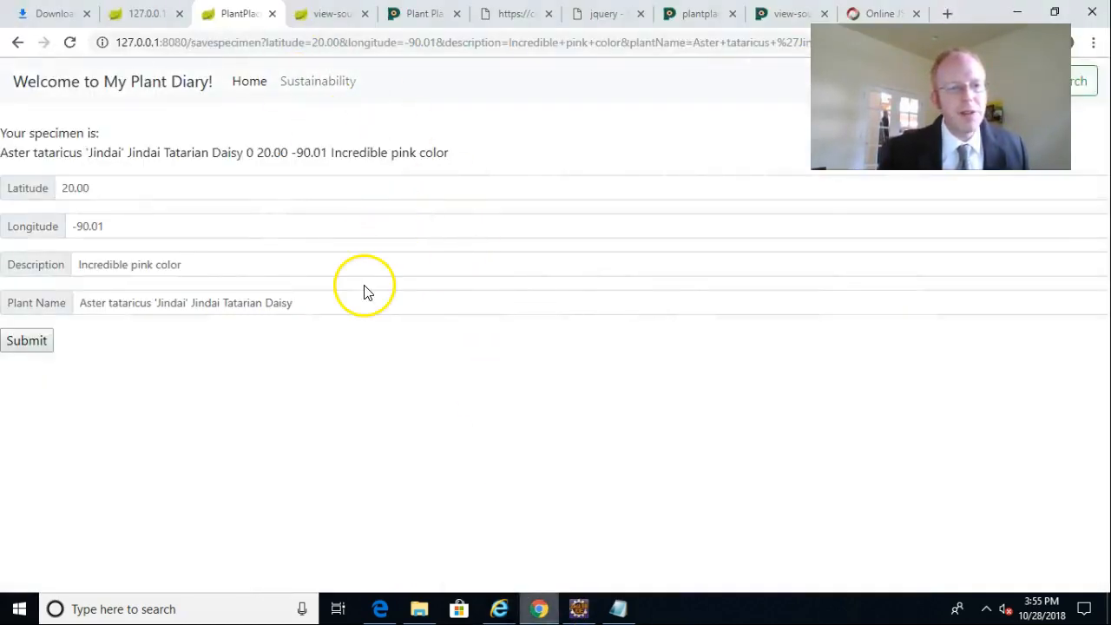
pyautogui.moveTo(116, 303)
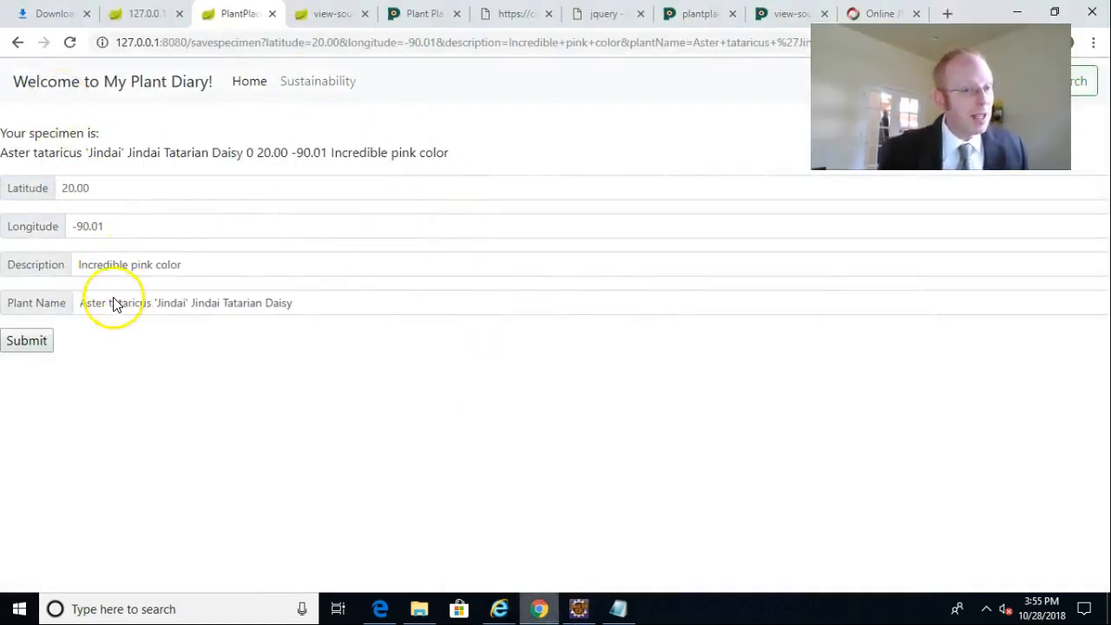
pyautogui.moveTo(303, 310)
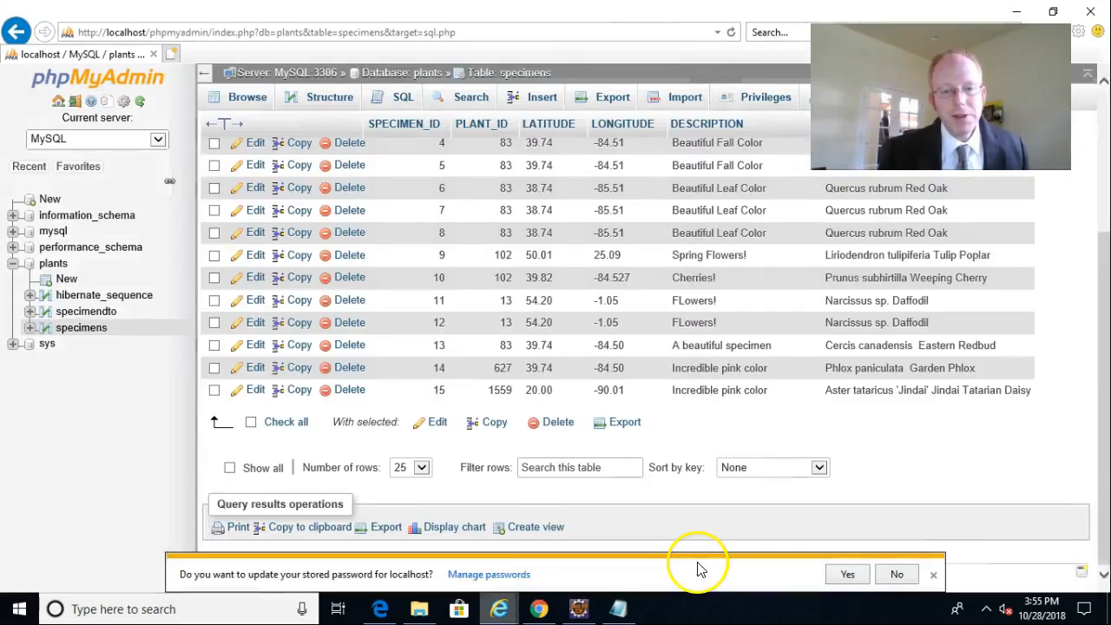
pyautogui.click(238, 13)
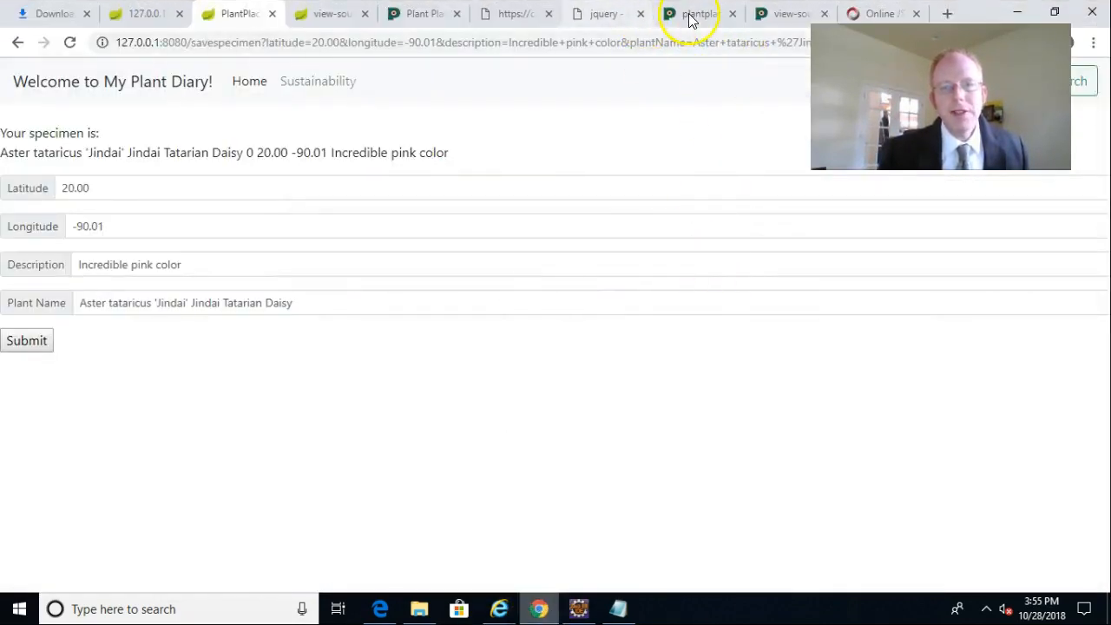
pyautogui.click(425, 13)
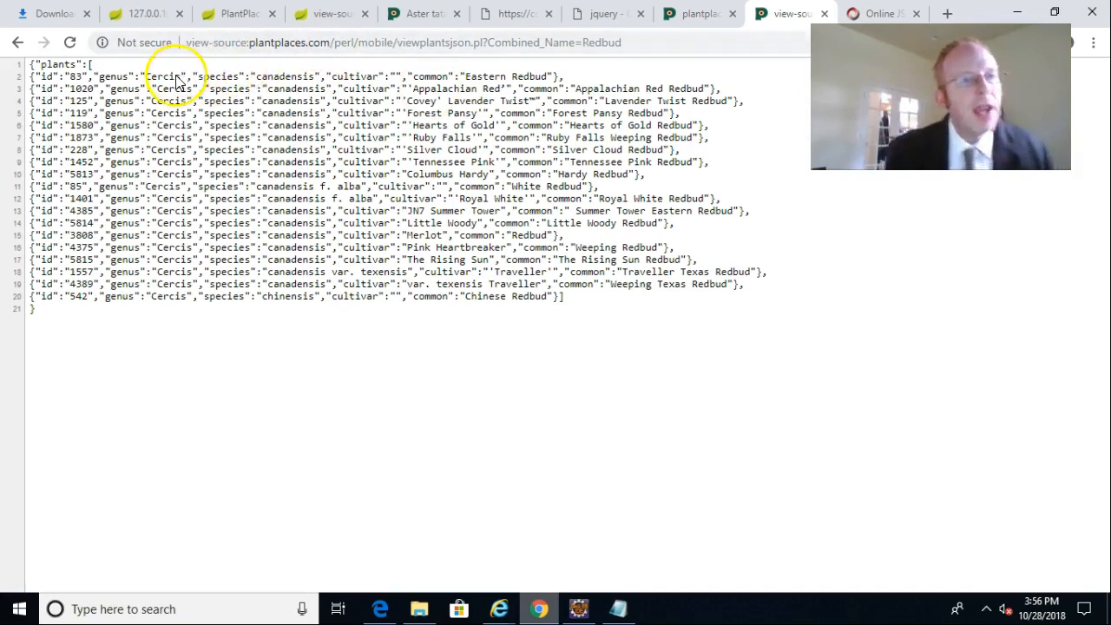
pyautogui.moveTo(98, 255)
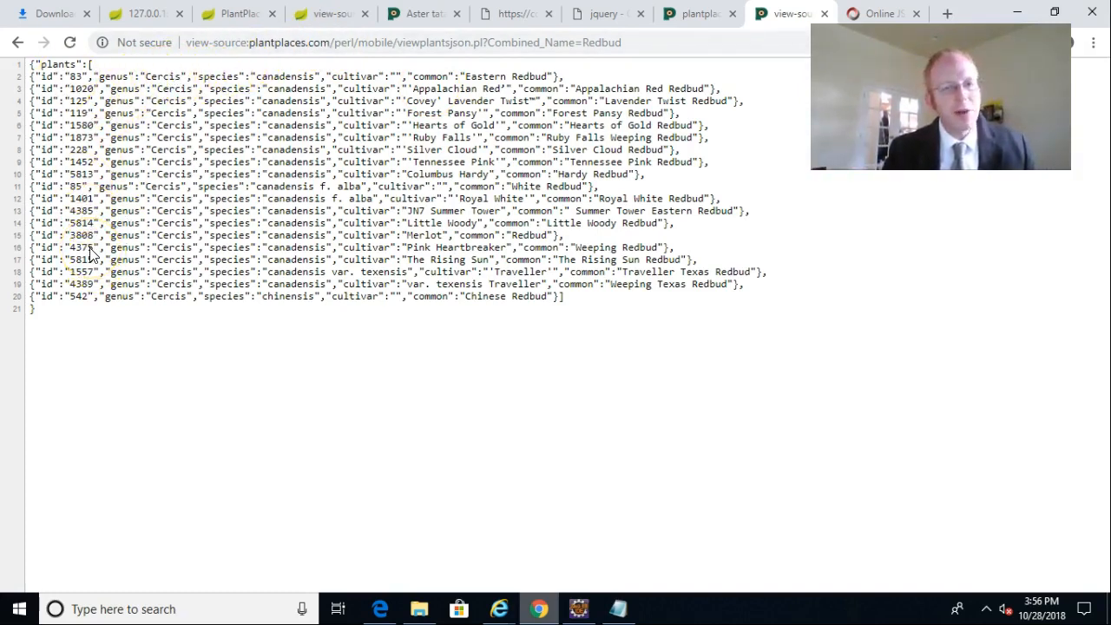
pyautogui.moveTo(129, 286)
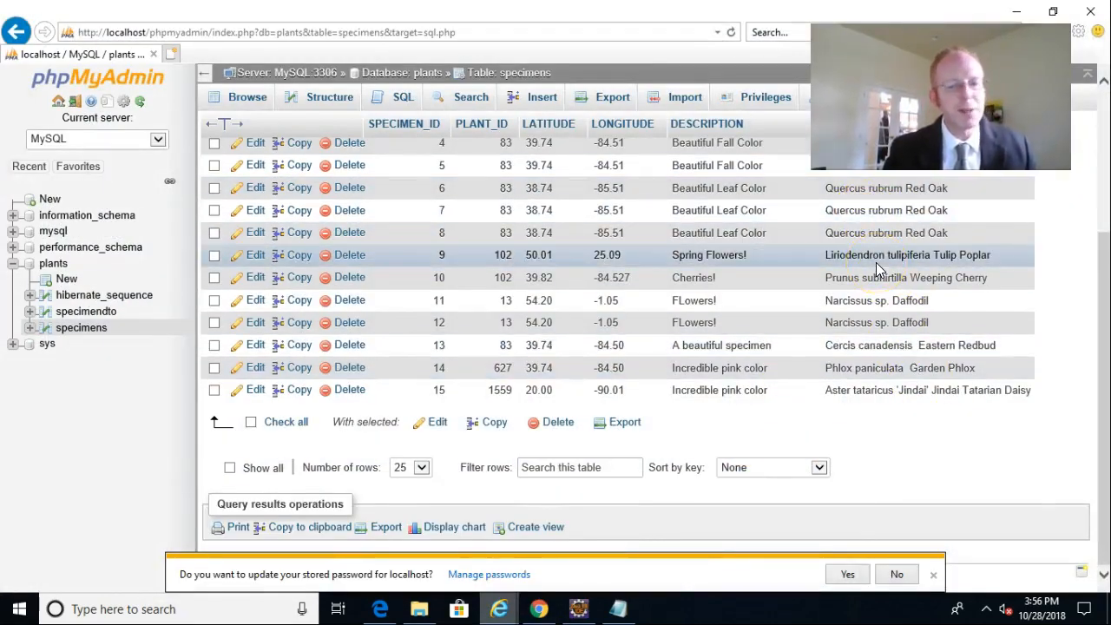
pyautogui.moveTo(786, 382)
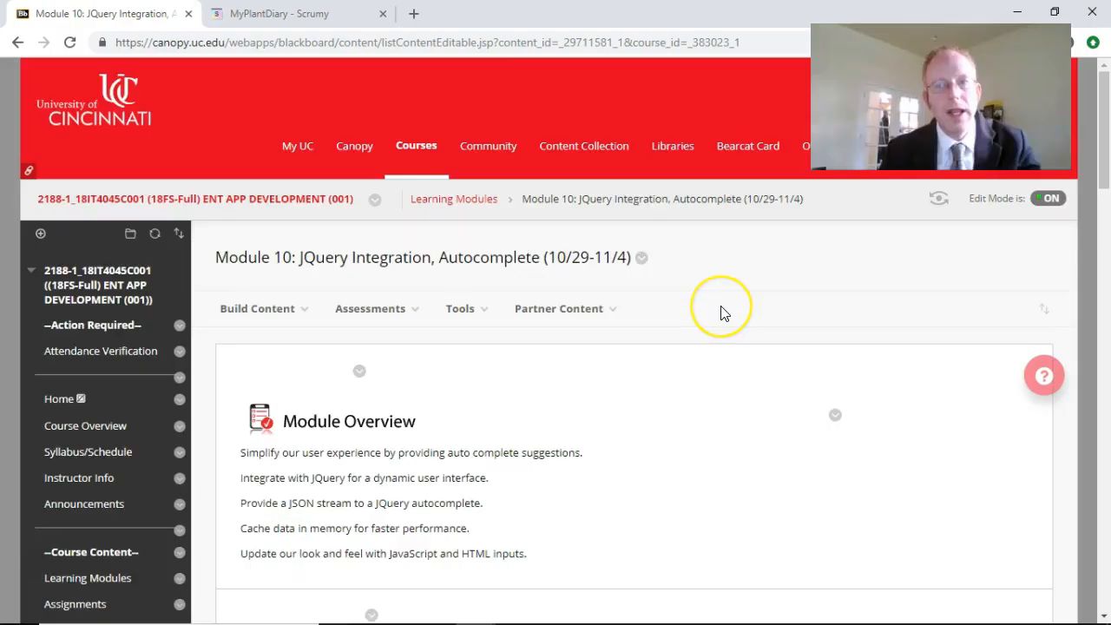
pyautogui.scroll(-3)
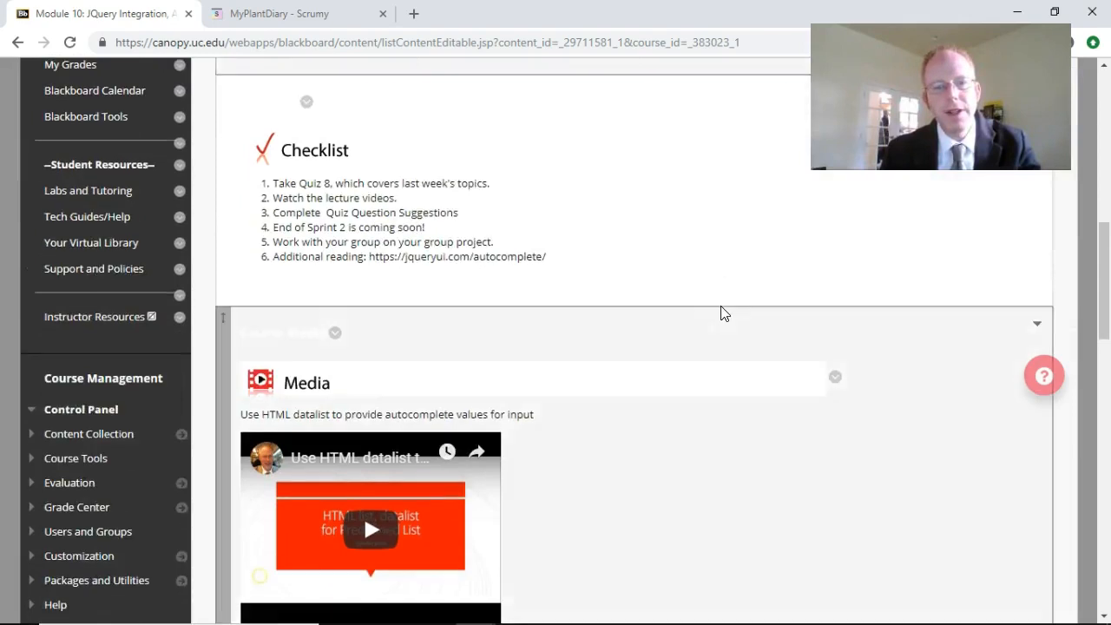
pyautogui.scroll(-3)
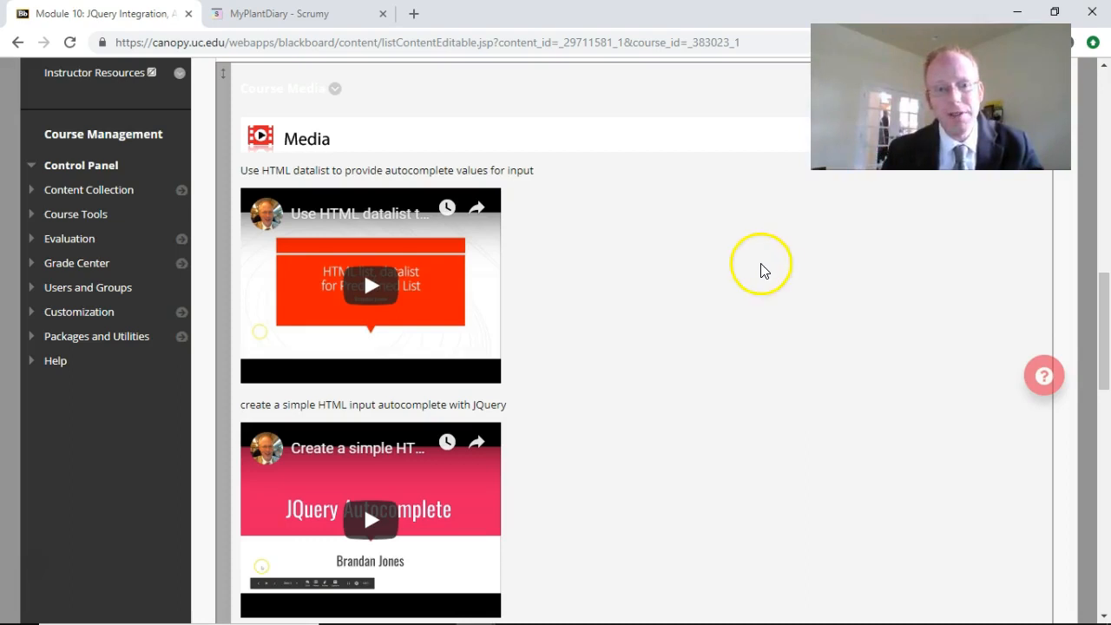
pyautogui.scroll(-3)
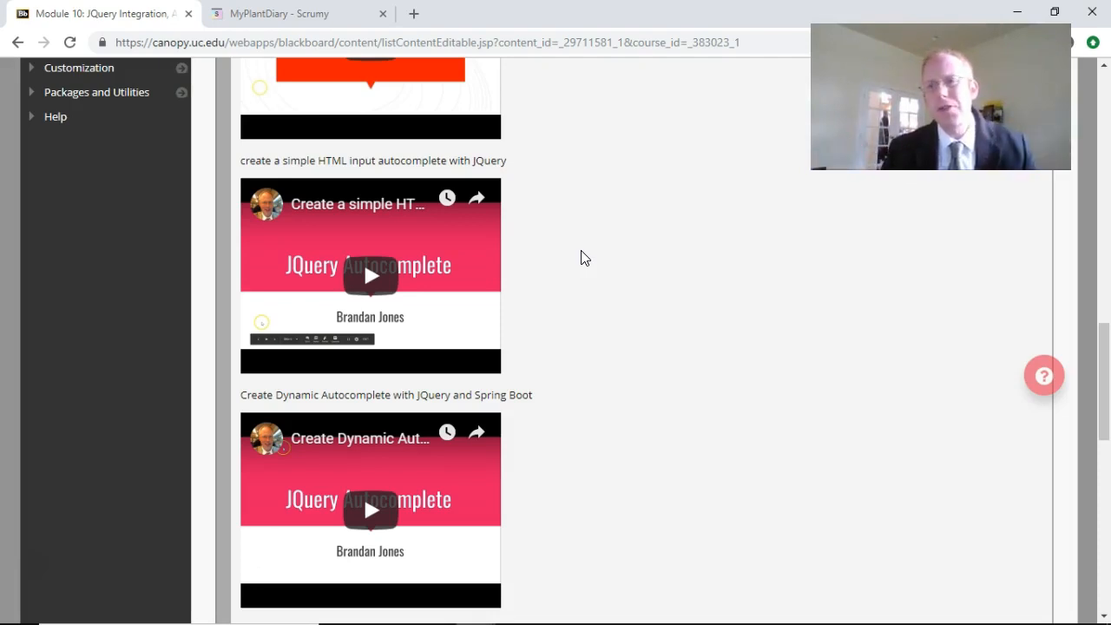
pyautogui.moveTo(504, 215)
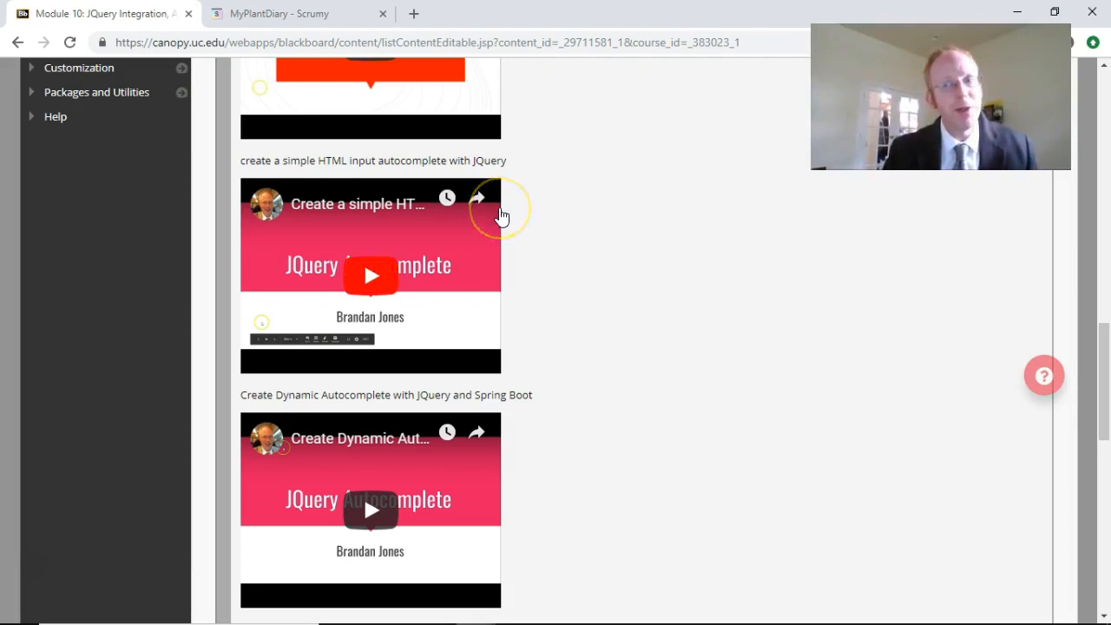
pyautogui.scroll(-3)
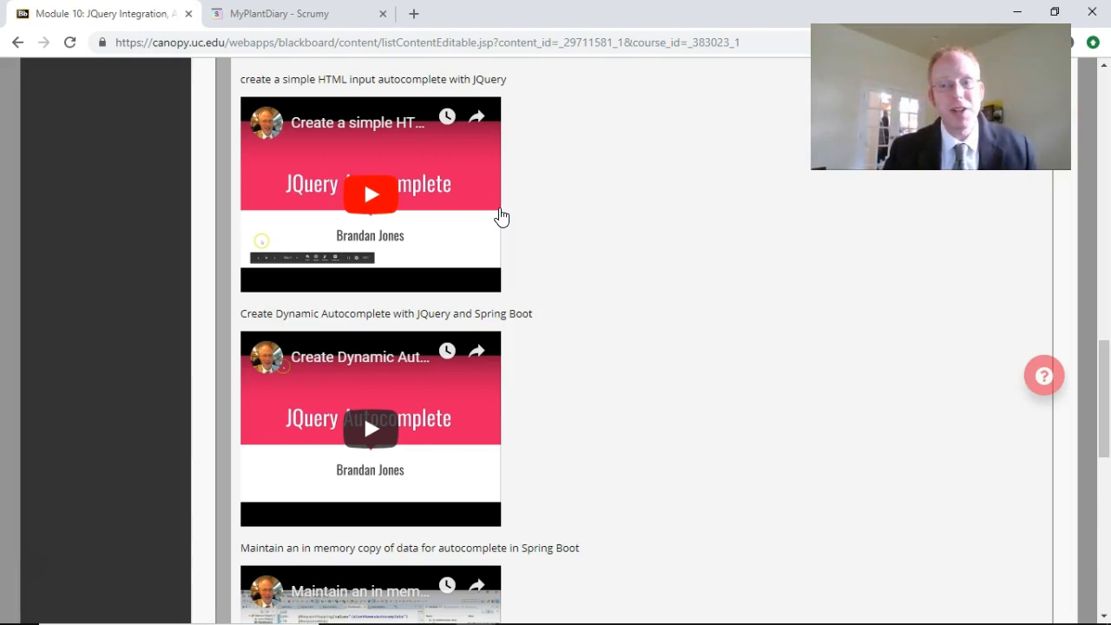
pyautogui.scroll(-3)
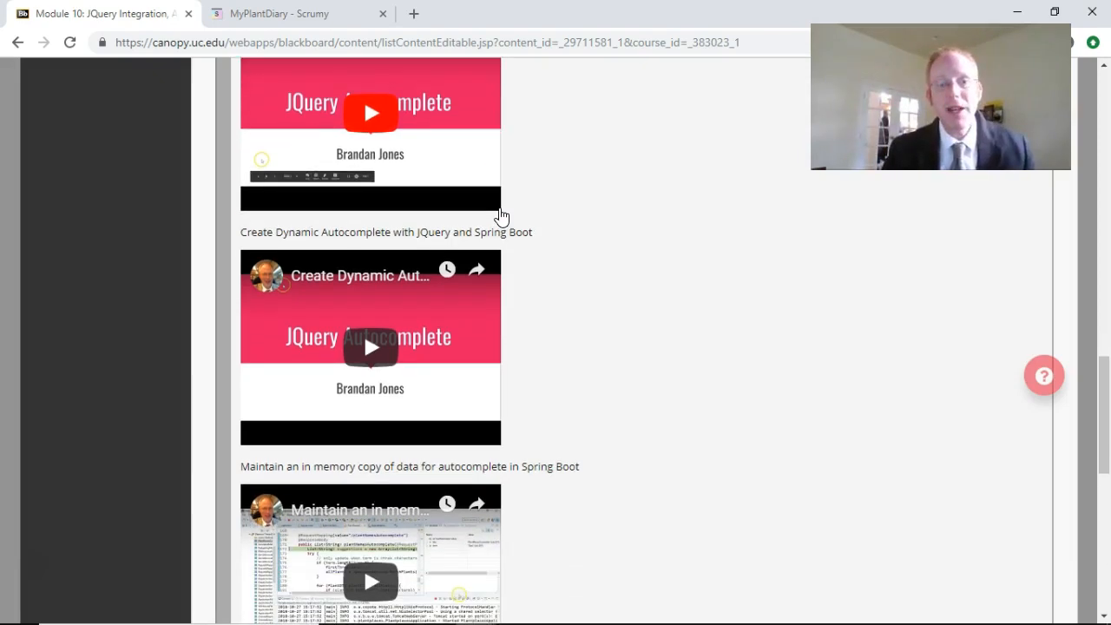
pyautogui.scroll(-3)
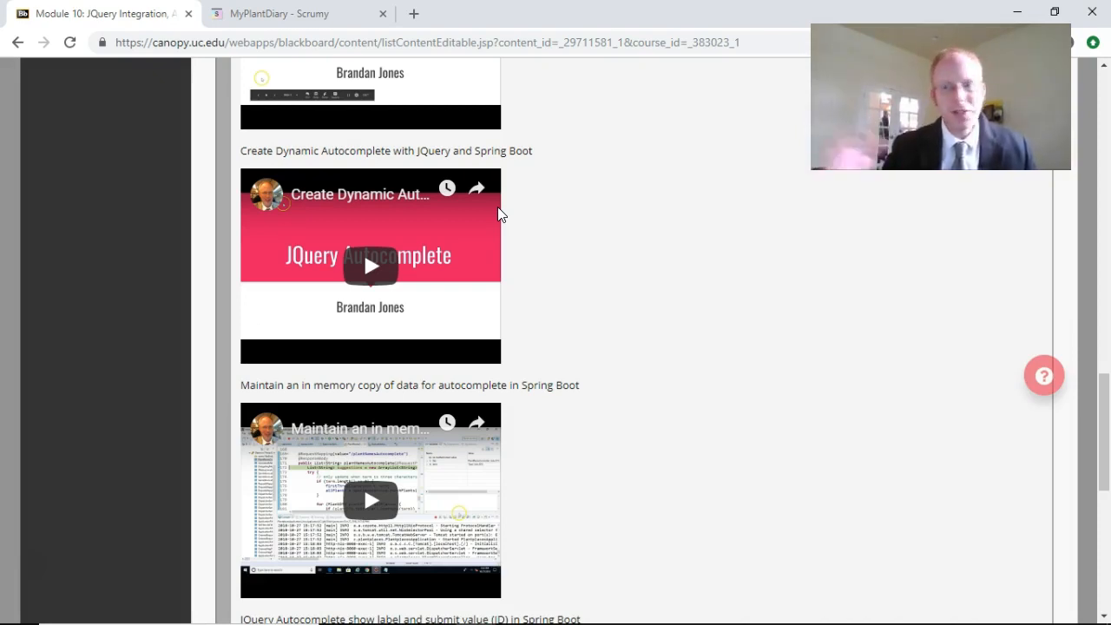
pyautogui.scroll(-3)
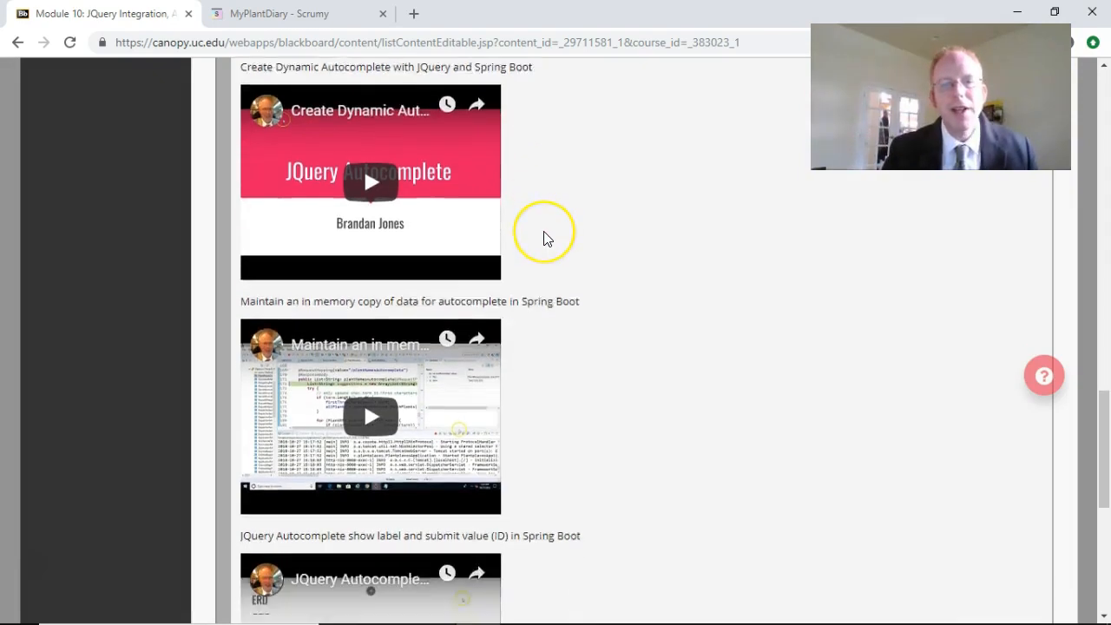
pyautogui.scroll(-3)
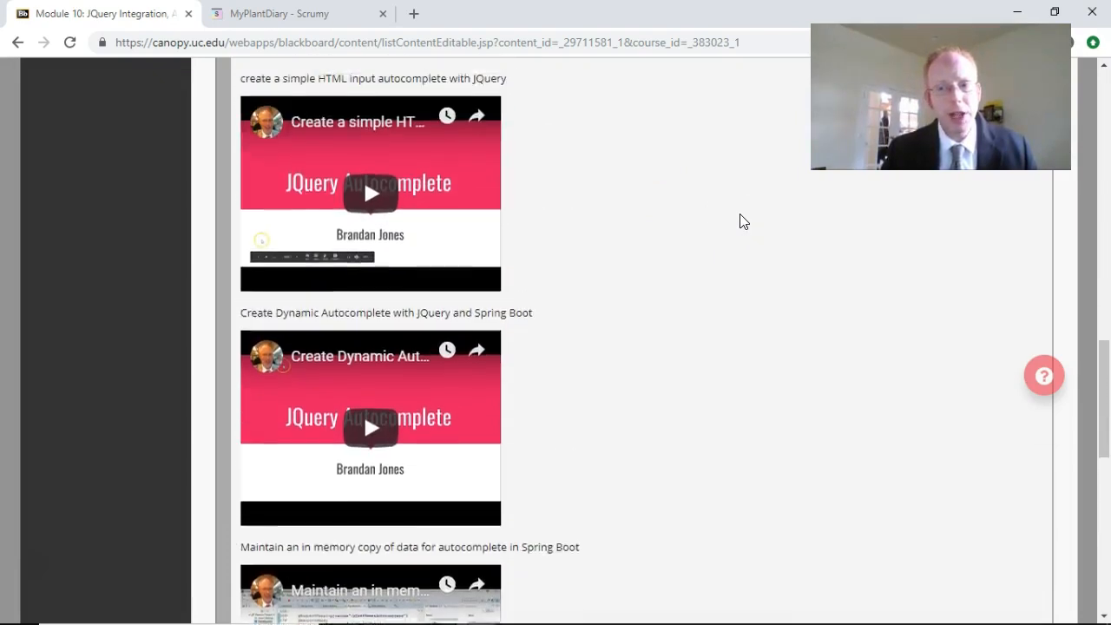
pyautogui.scroll(3)
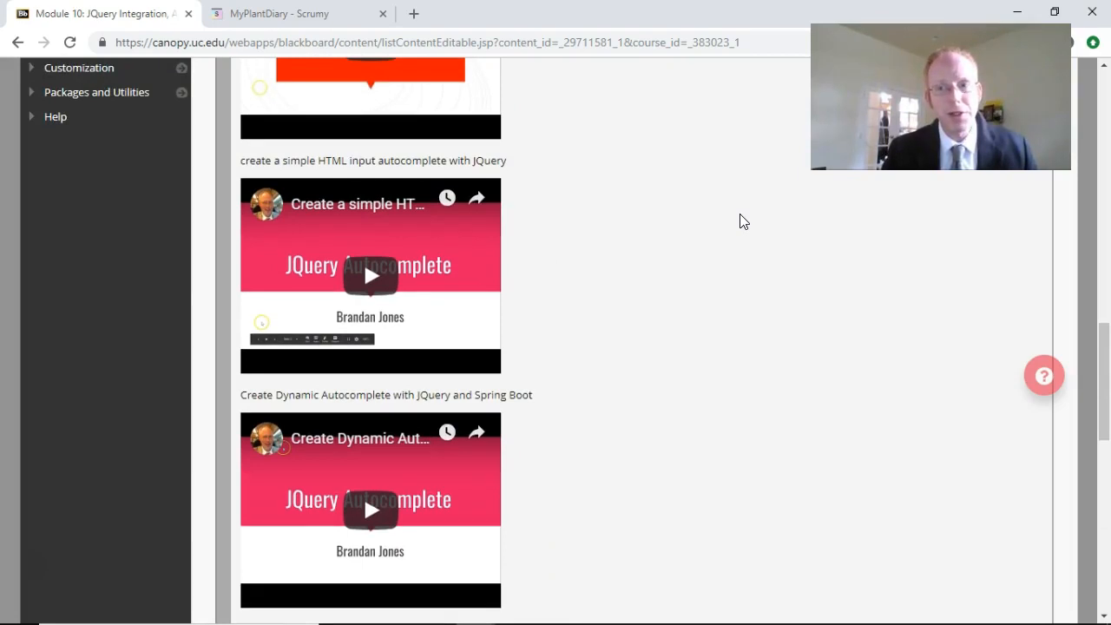
pyautogui.moveTo(289, 13)
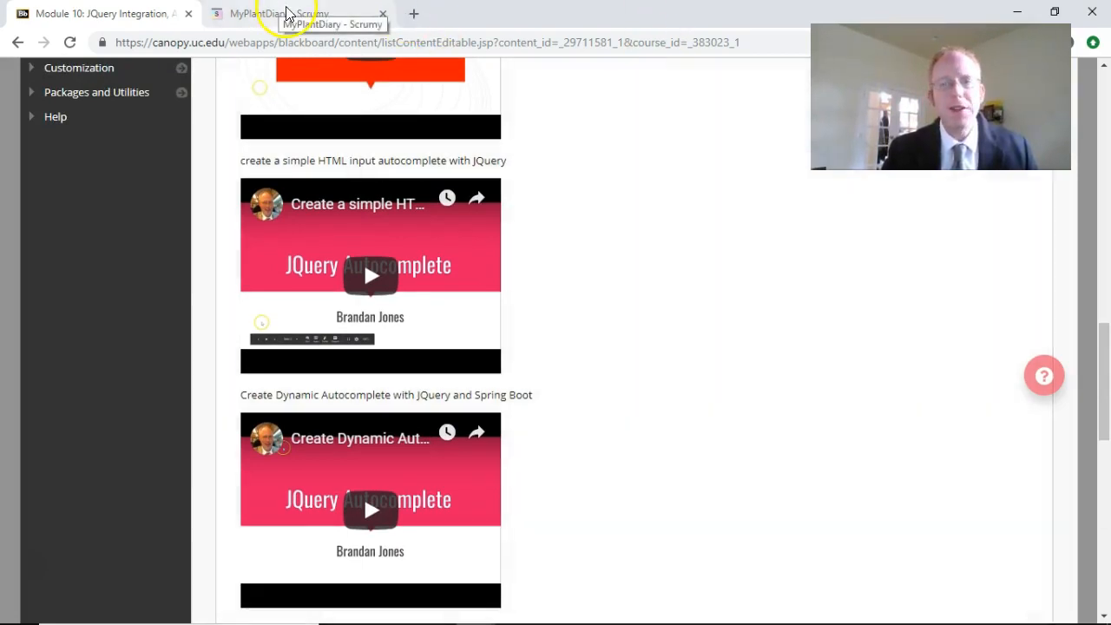
# Step: Switch to the MyPlantDiary Scrumy tab and scroll through its stories and task cards
pyautogui.click(278, 13)
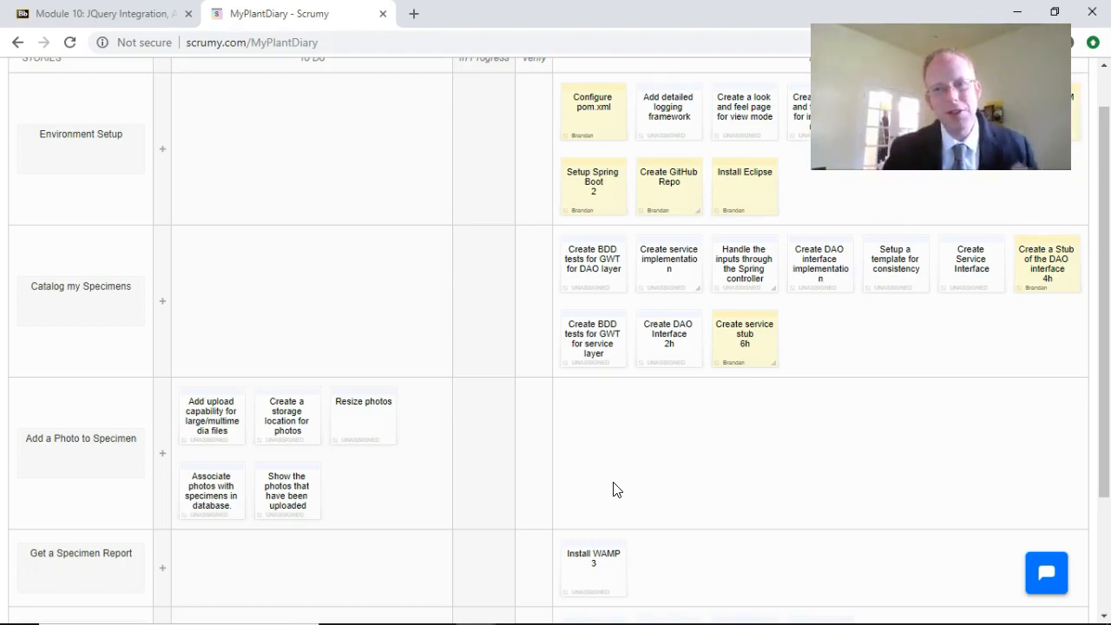
pyautogui.moveTo(342, 387)
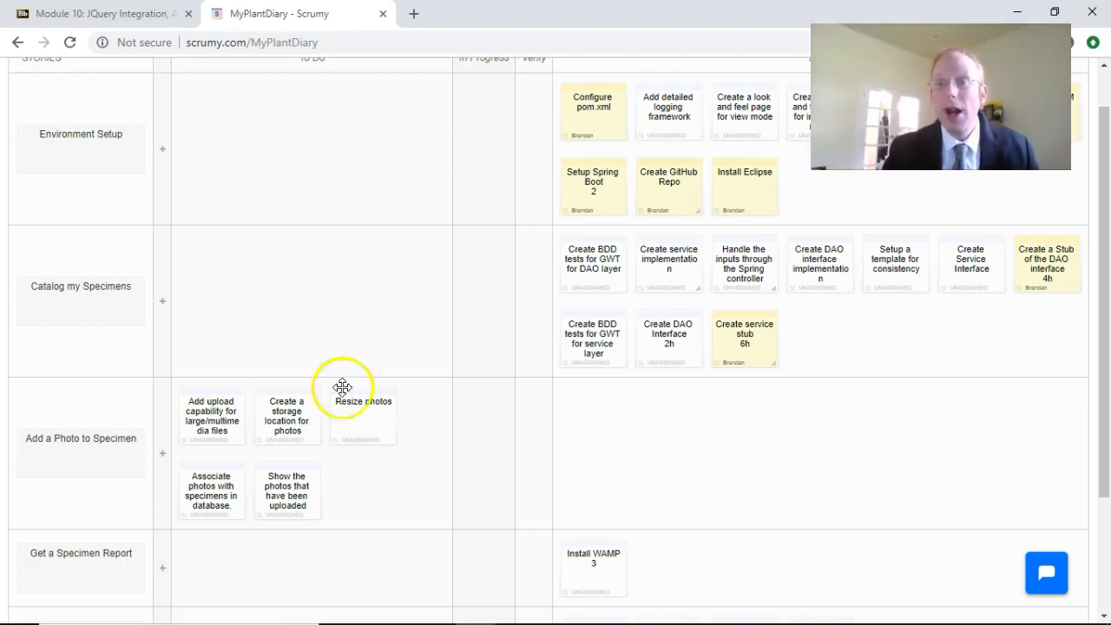
pyautogui.scroll(-3)
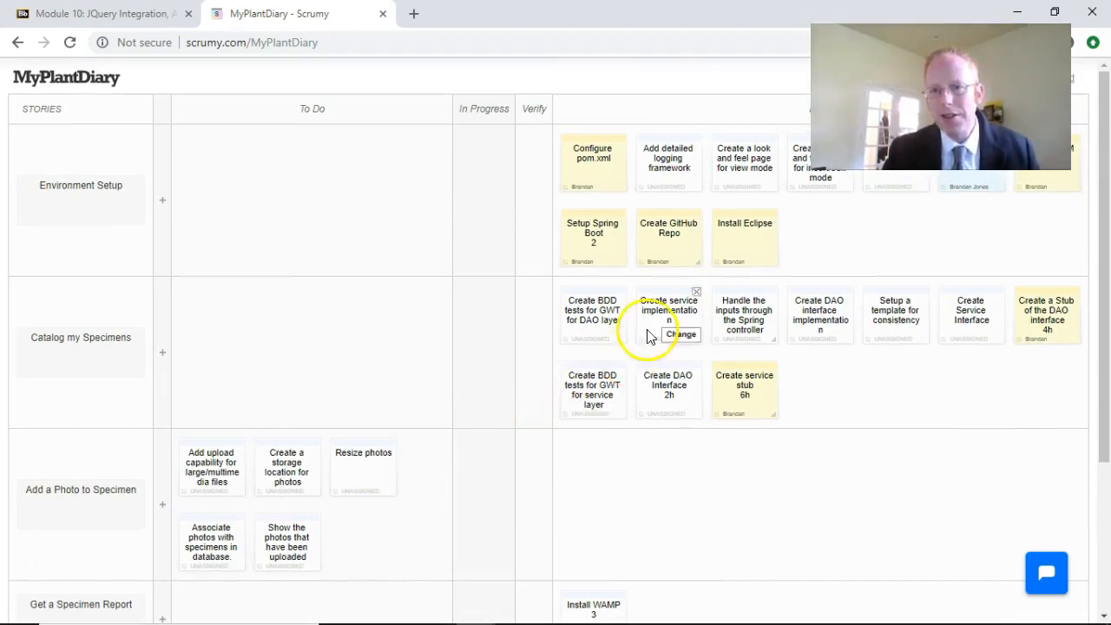
pyautogui.moveTo(735, 137)
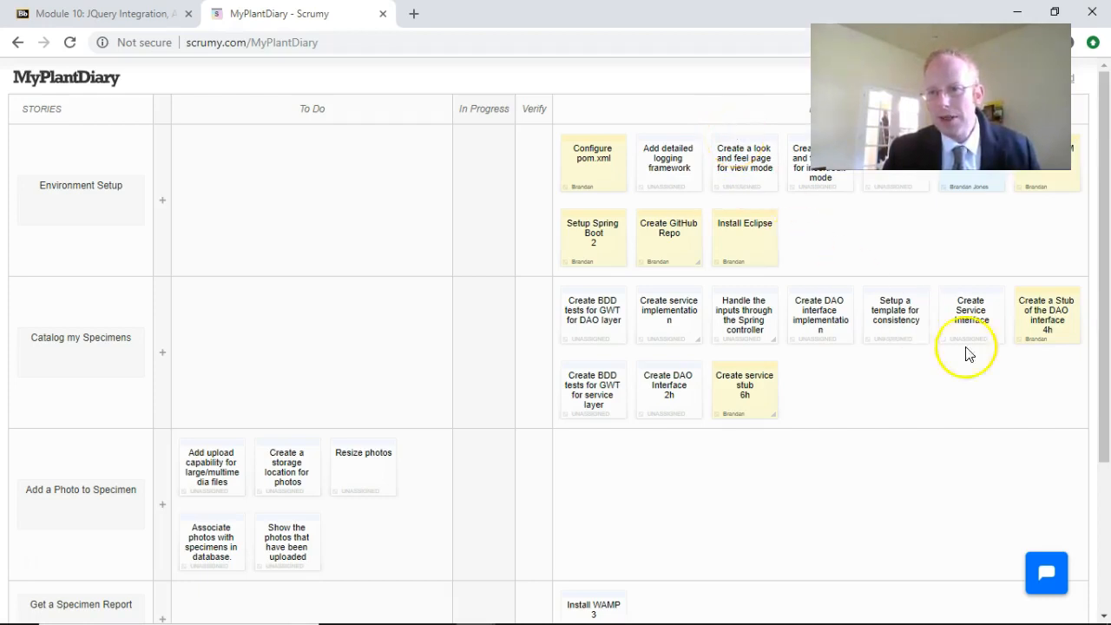
pyautogui.moveTo(742, 135)
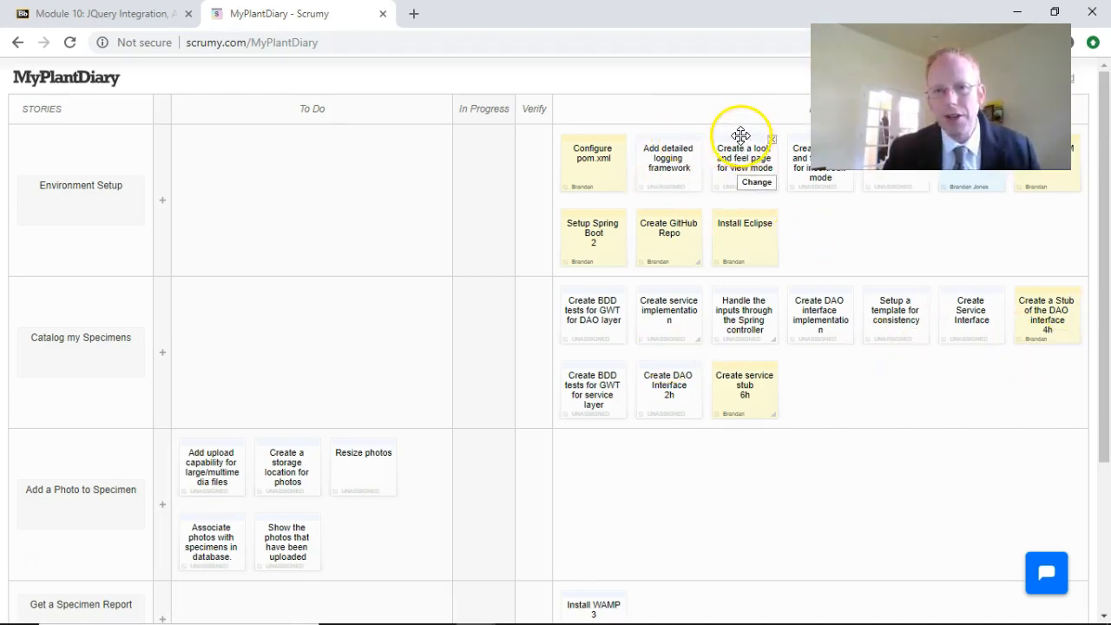